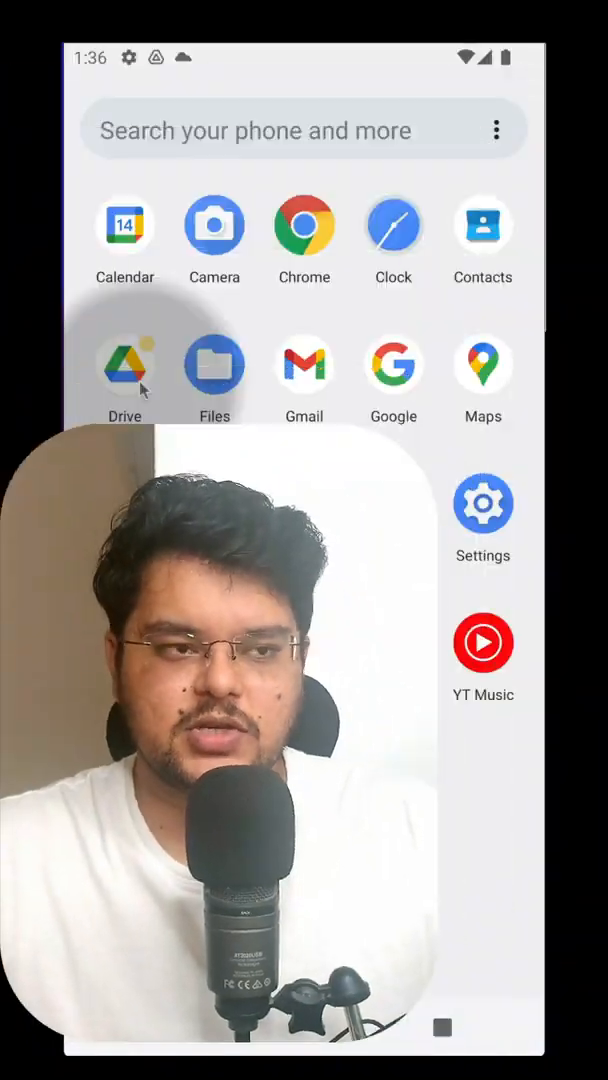
- Launch Google Drive from the app drawer to show the My Drive file list
{"action": "left_click", "coordinate": [124, 365]}
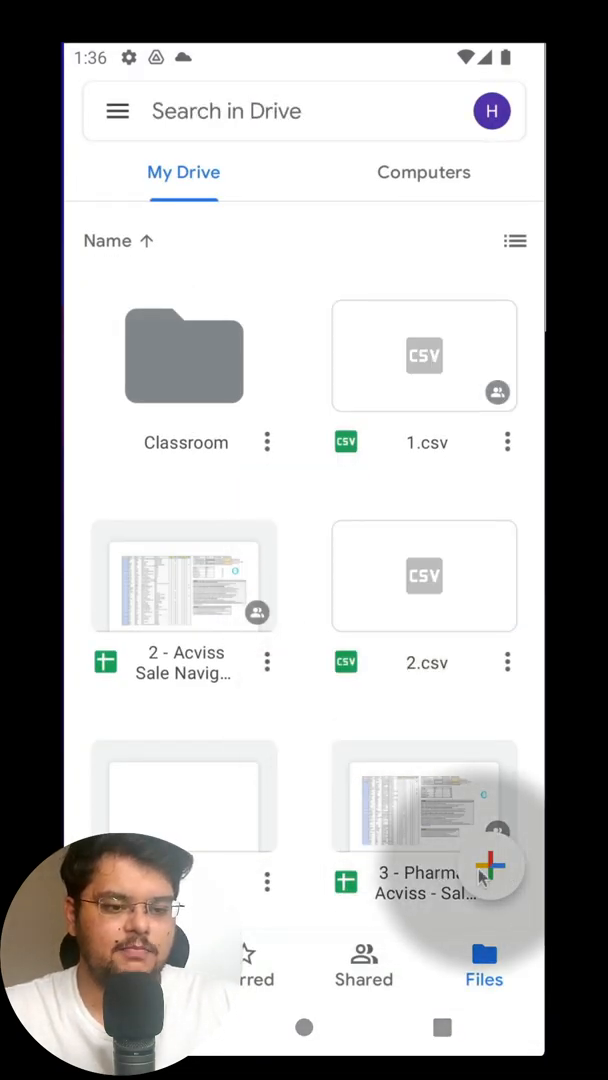
- Create a new folder named 'Important documents' in My Drive
{"action": "left_click", "coordinate": [490, 865]}
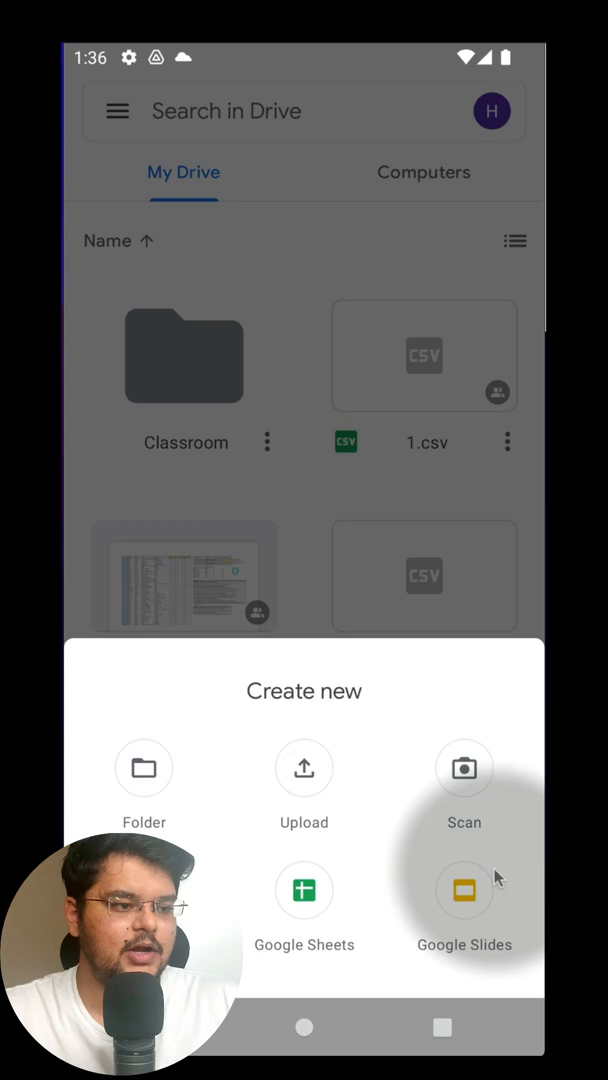
{"action": "left_click", "coordinate": [144, 768]}
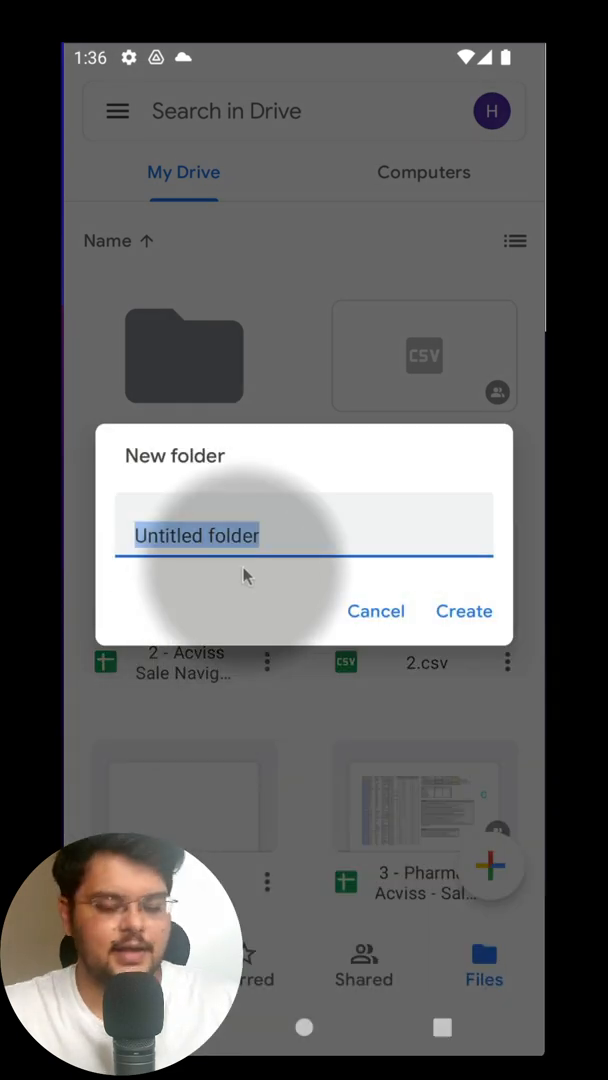
{"action": "type", "text": "Important documents"}
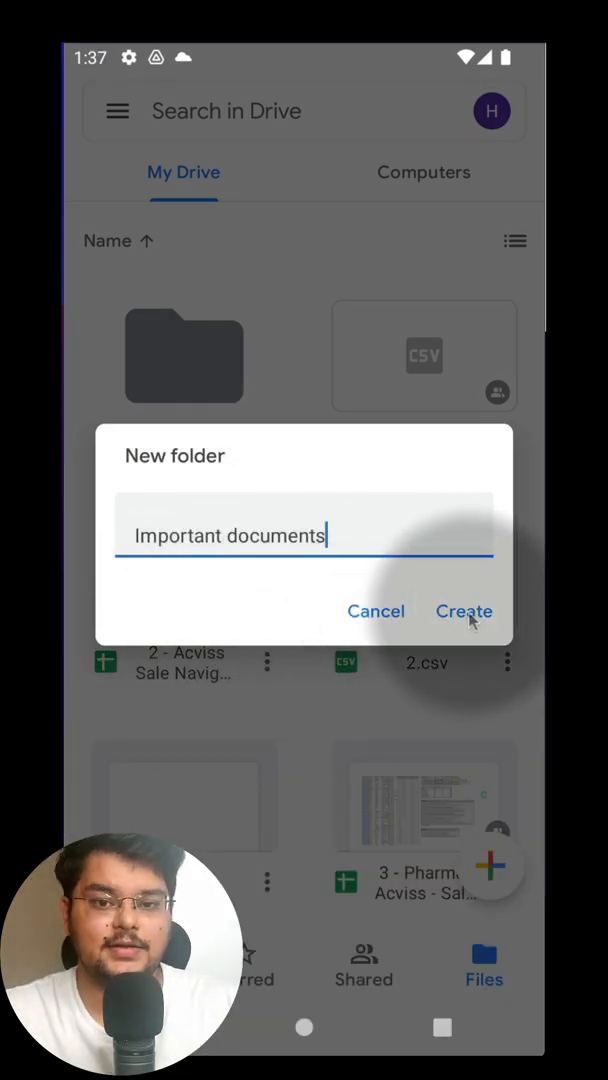
{"action": "left_click", "coordinate": [464, 611]}
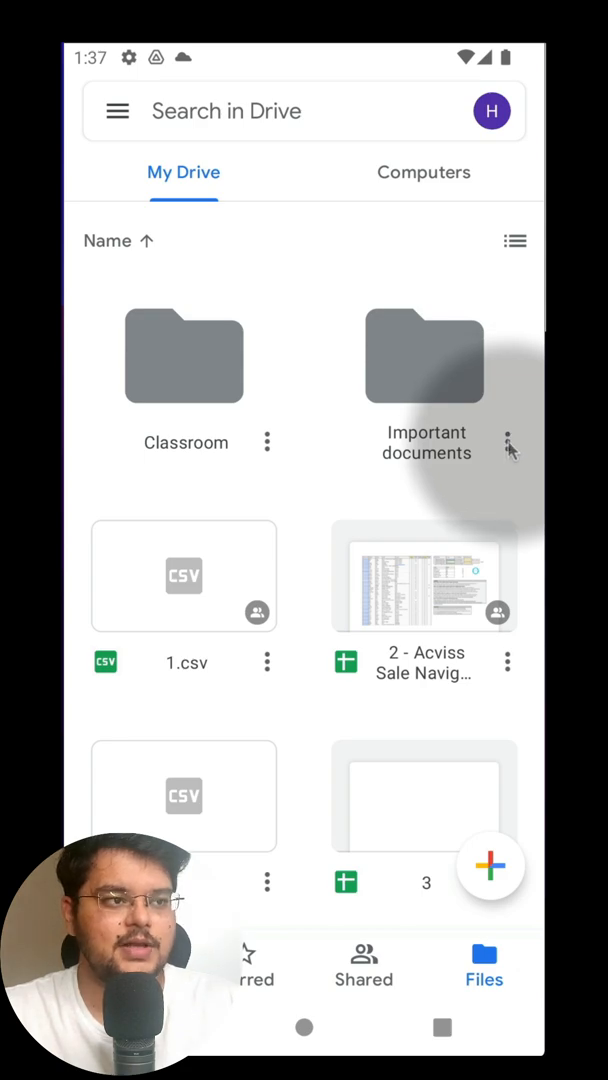
- Bring up the Share screen for the Important documents folder from its options menu
{"action": "left_click", "coordinate": [508, 442]}
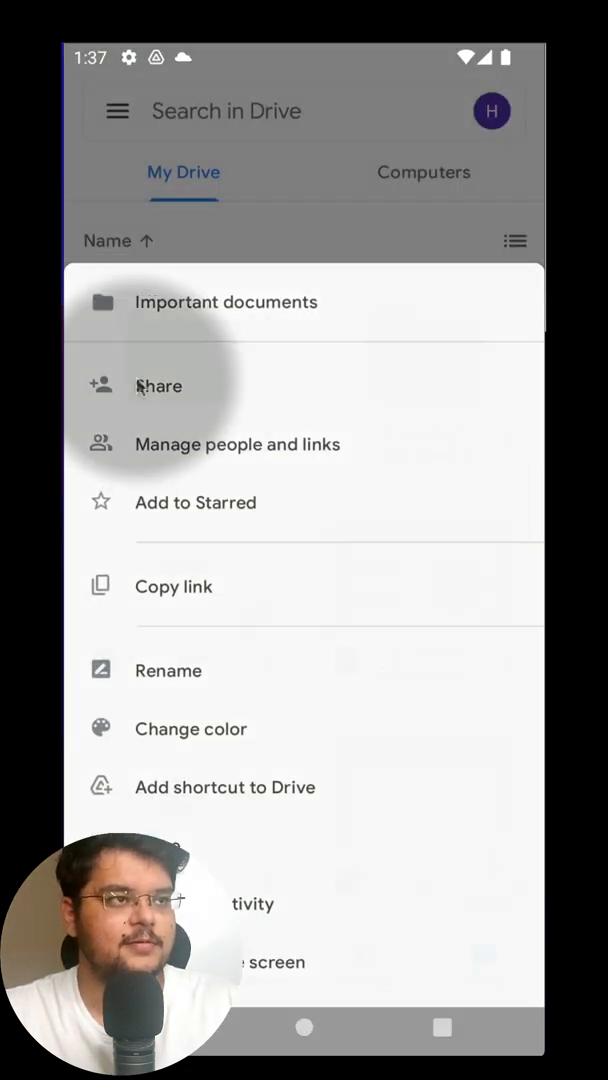
{"action": "left_click", "coordinate": [158, 385]}
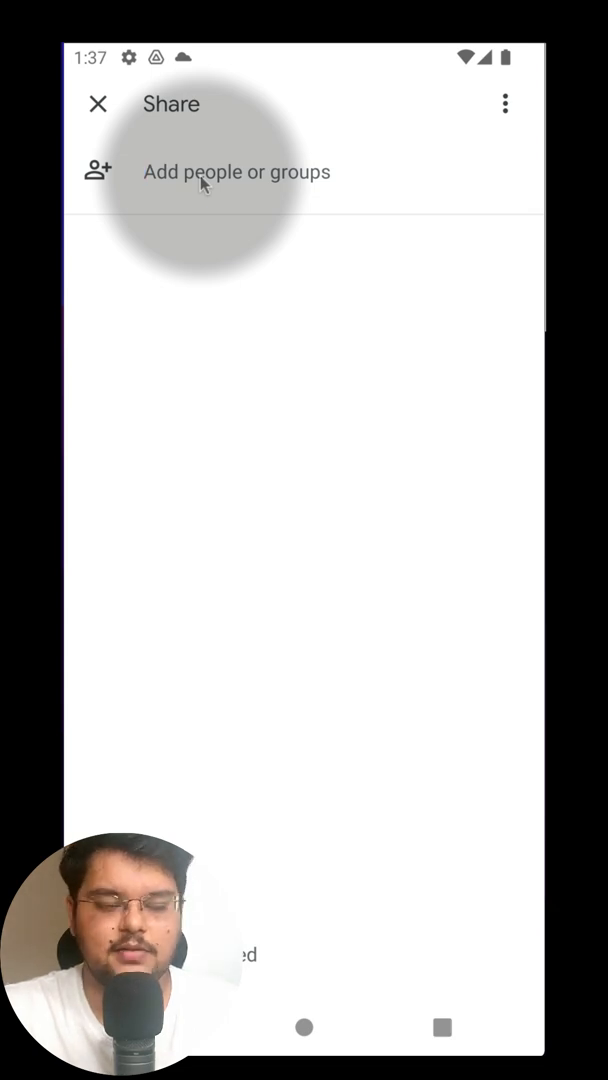
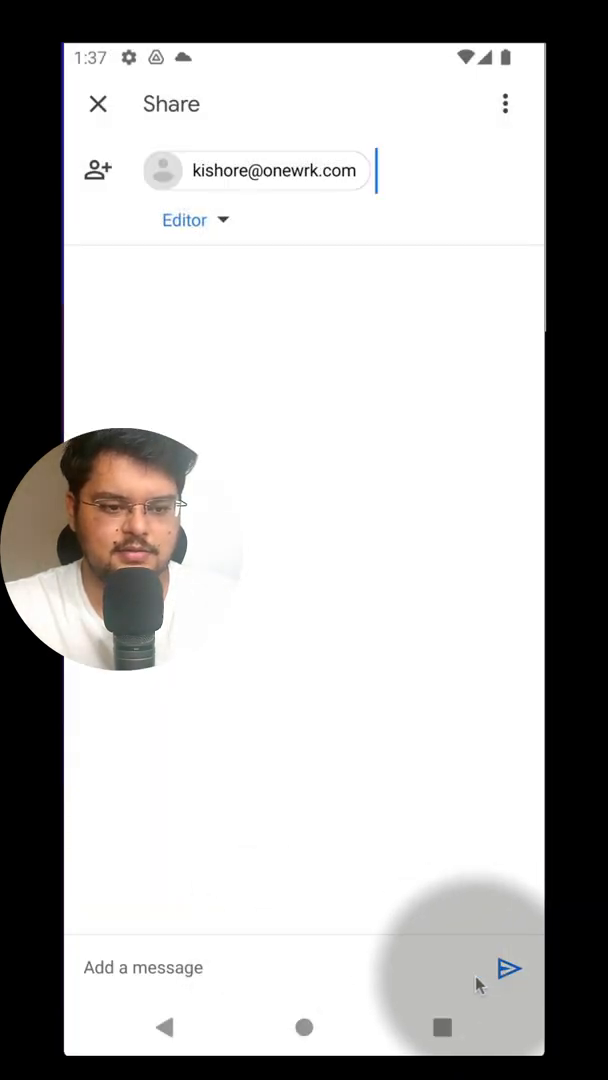
{"action": "left_click", "coordinate": [510, 967]}
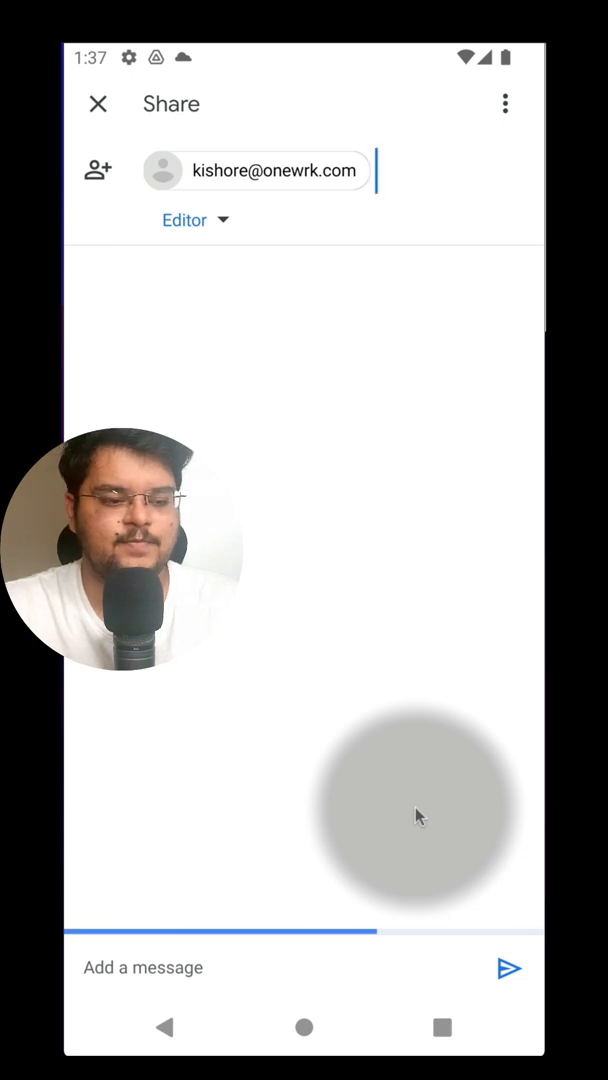
{"action": "left_click", "coordinate": [509, 967]}
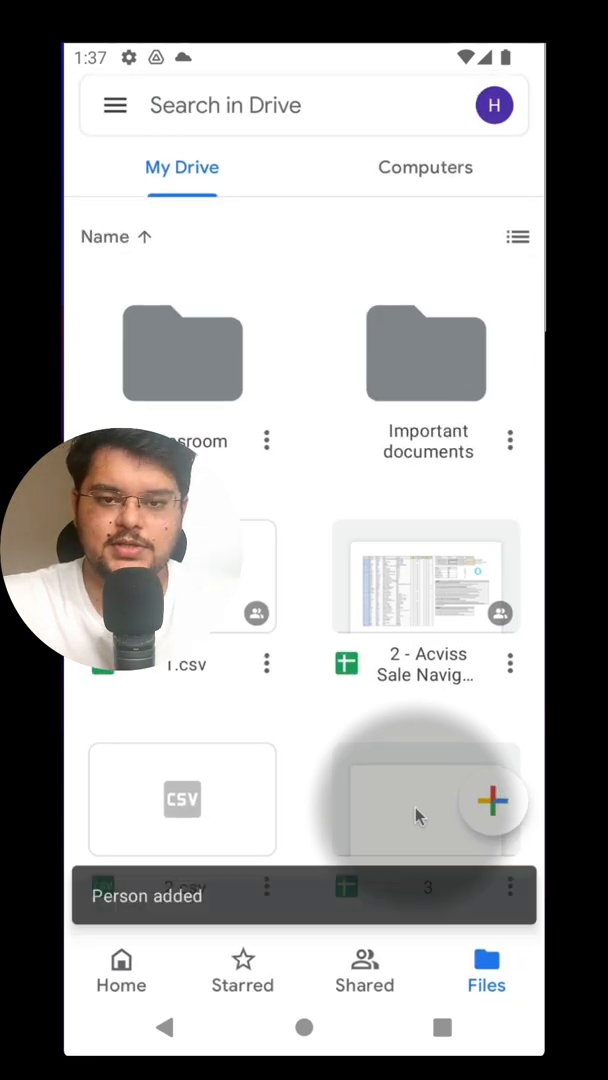